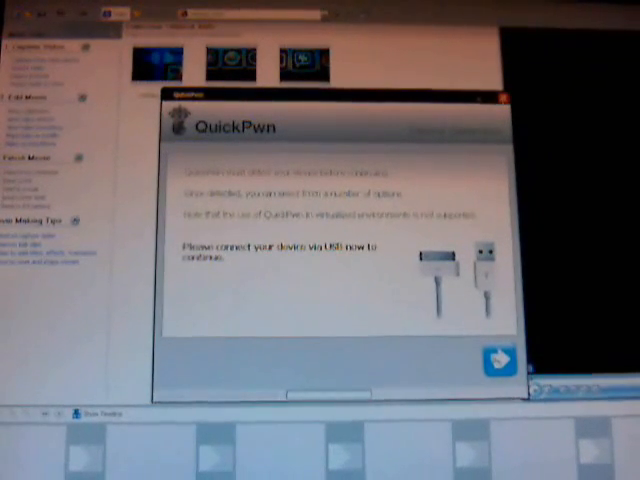
- Advance past the connect-device prompt to the firmware bundle Browse screen for the detected iPhone
left_click(500, 362)
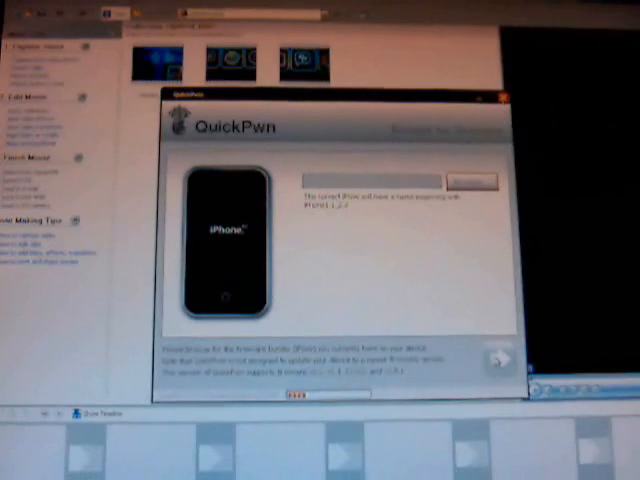